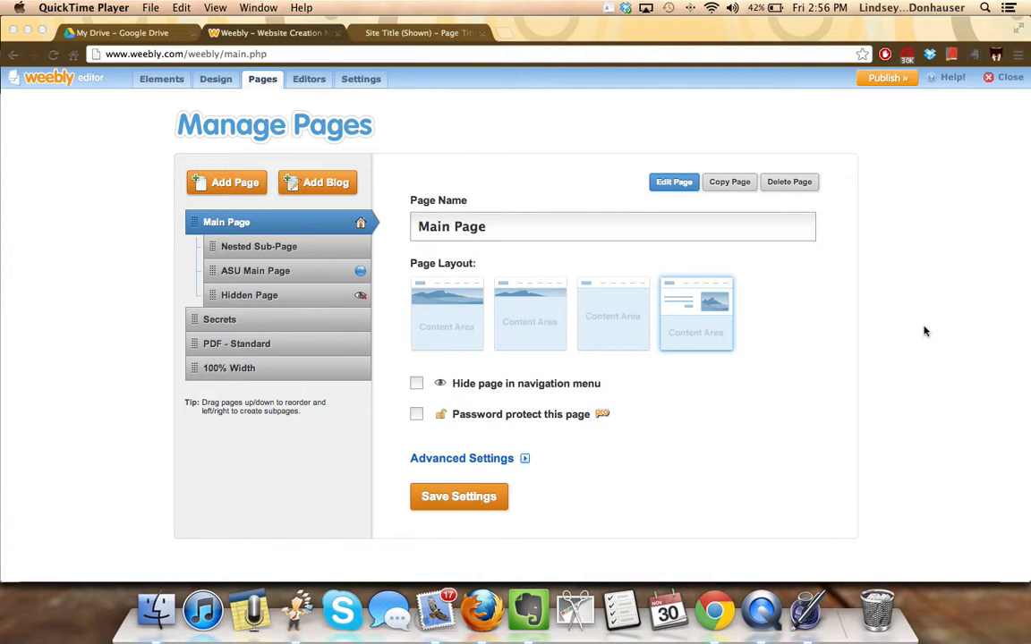
mouse_move(662, 308)
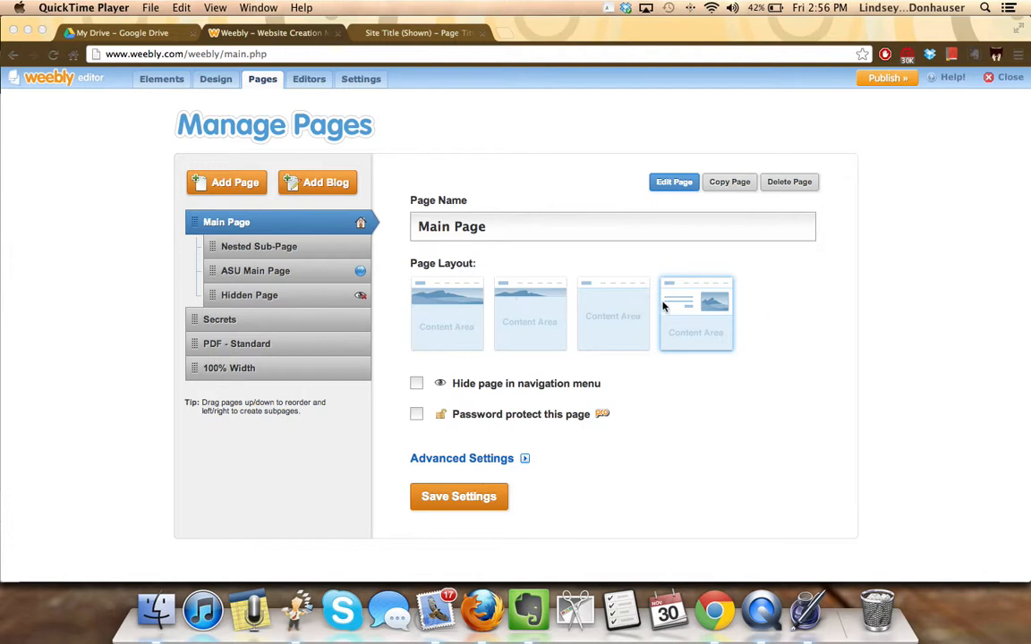
mouse_move(658, 340)
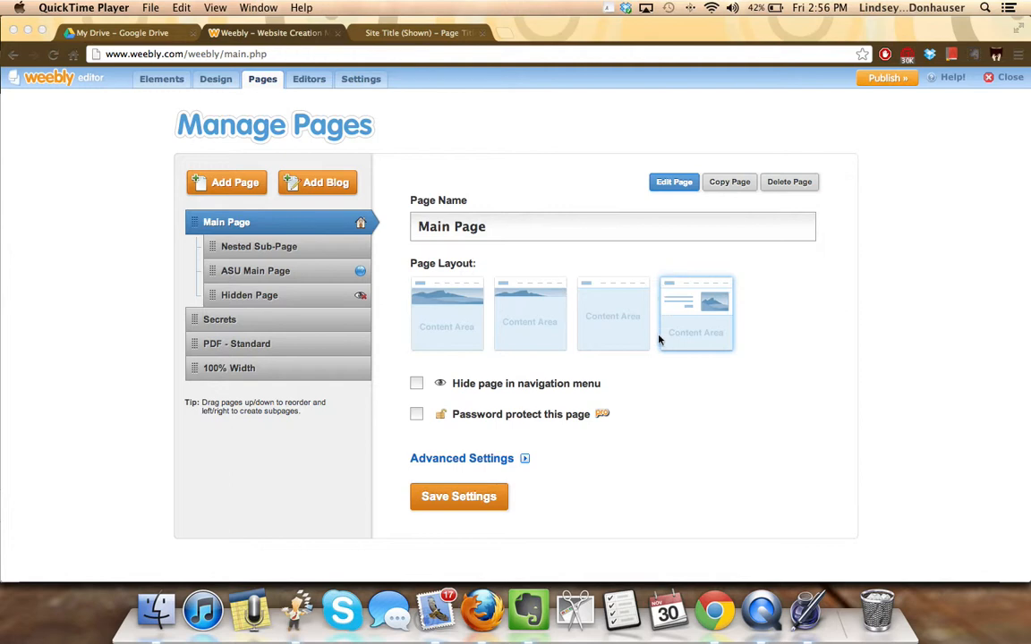
mouse_move(709, 297)
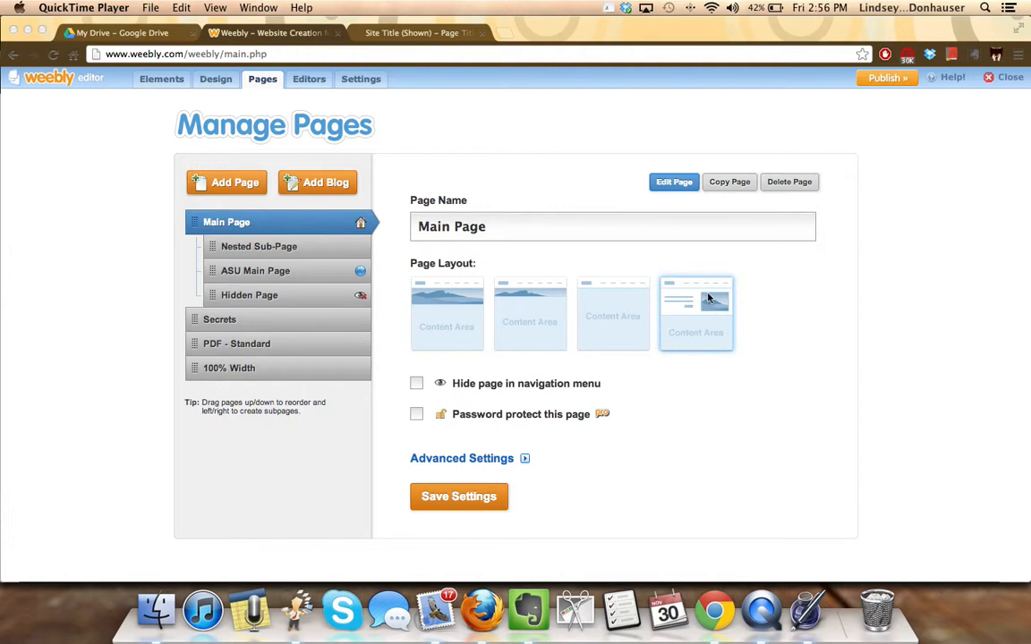
mouse_move(673, 308)
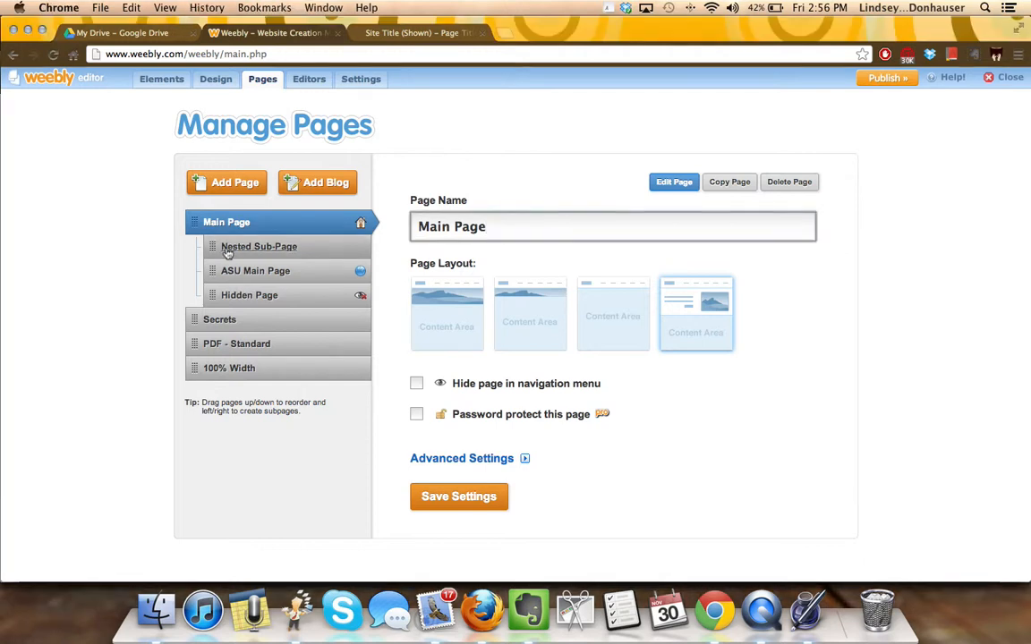
- Select Nested Sub-Page in Manage Pages and show its name and settings
left_click(257, 247)
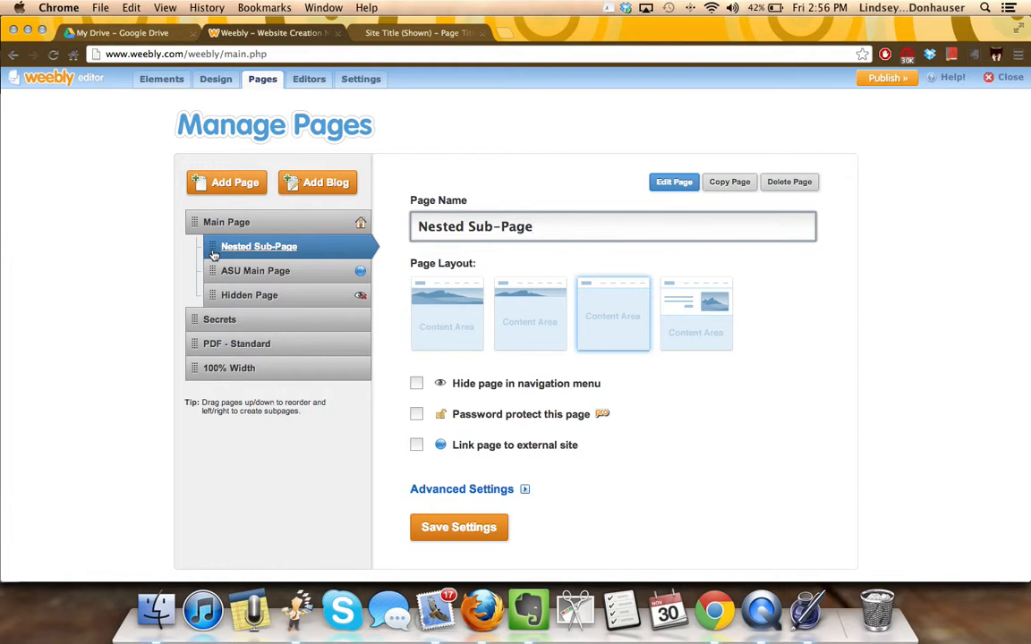
left_click(612, 226)
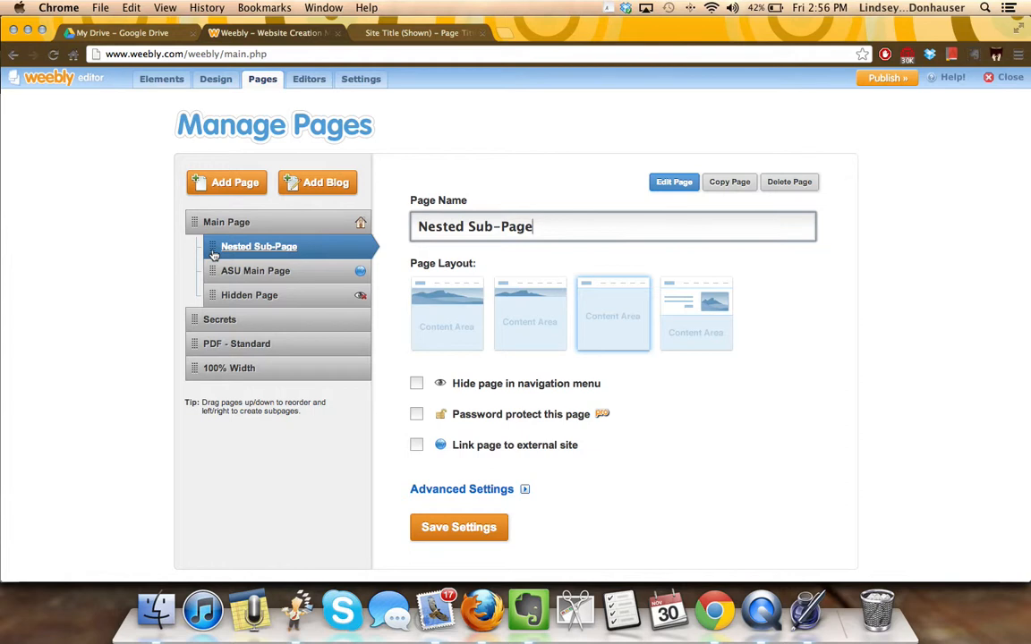
mouse_move(621, 286)
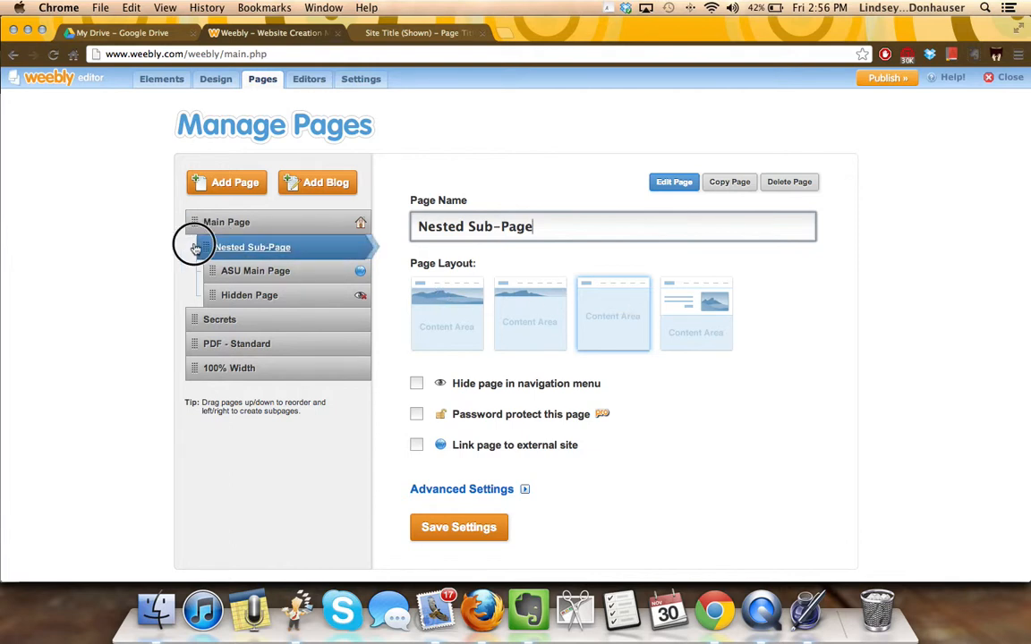
- Move Nested Sub-Page below Secrets, then nest it back under Main Page
left_click_drag(252, 247, 254, 315)
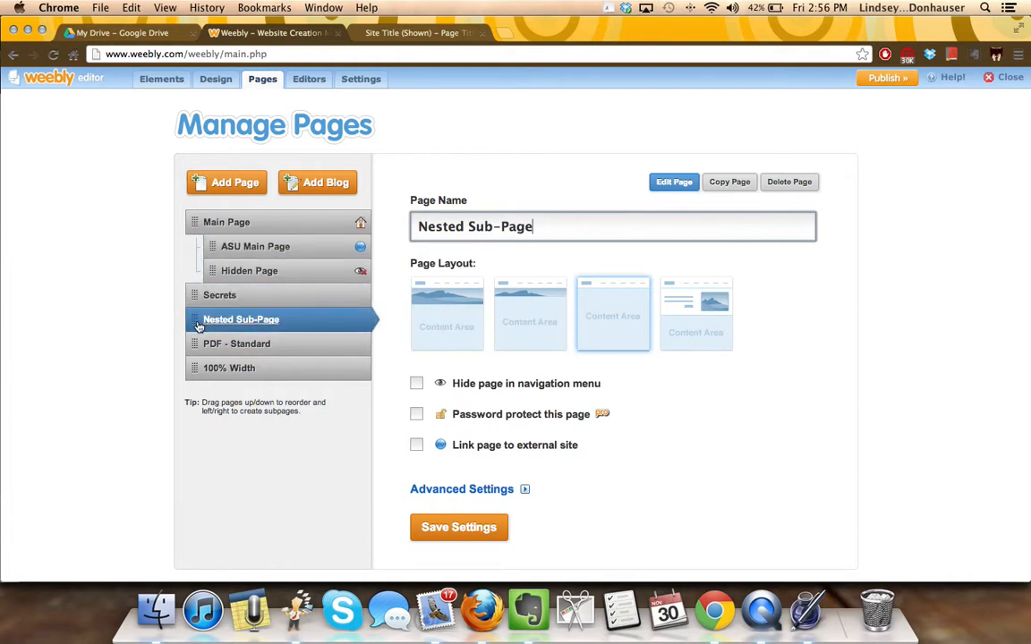
left_click_drag(239, 319, 255, 247)
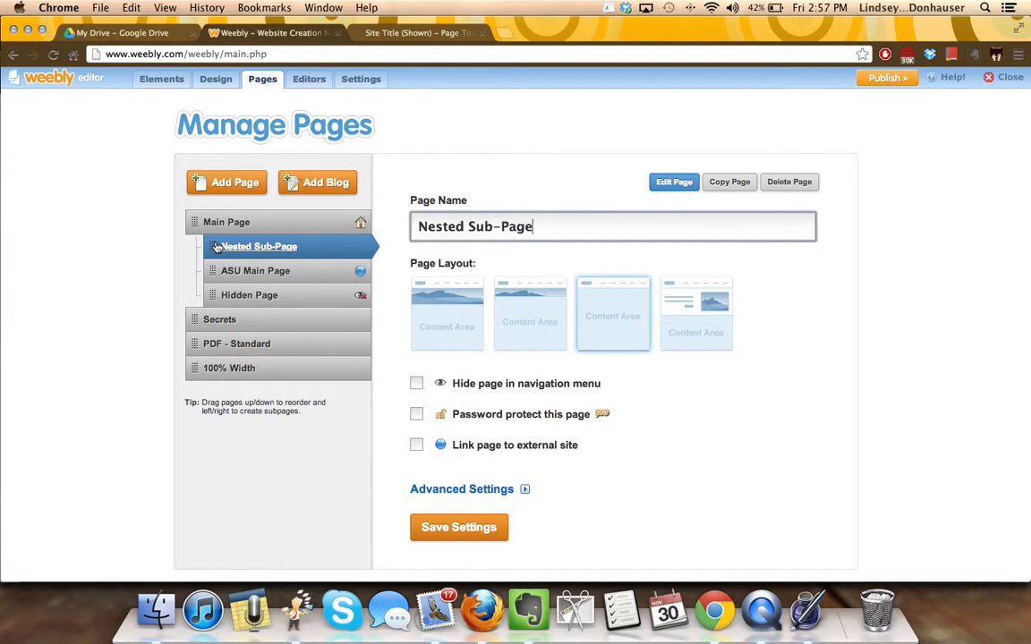
- Check ASU Main Page's external-link setting, leaving it linked to the ASU site
left_click(254, 270)
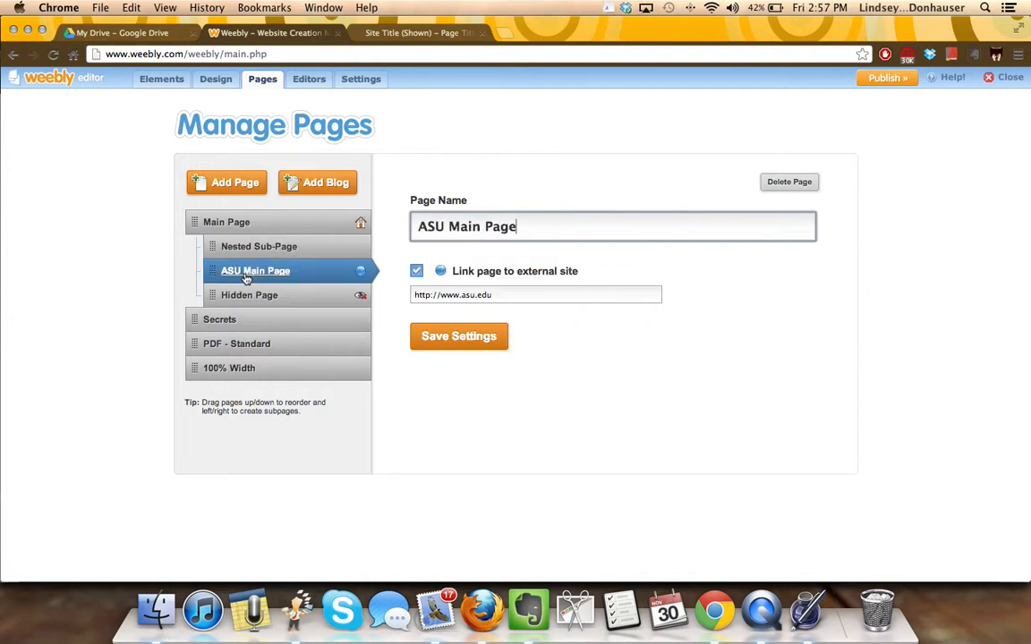
left_click(415, 272)
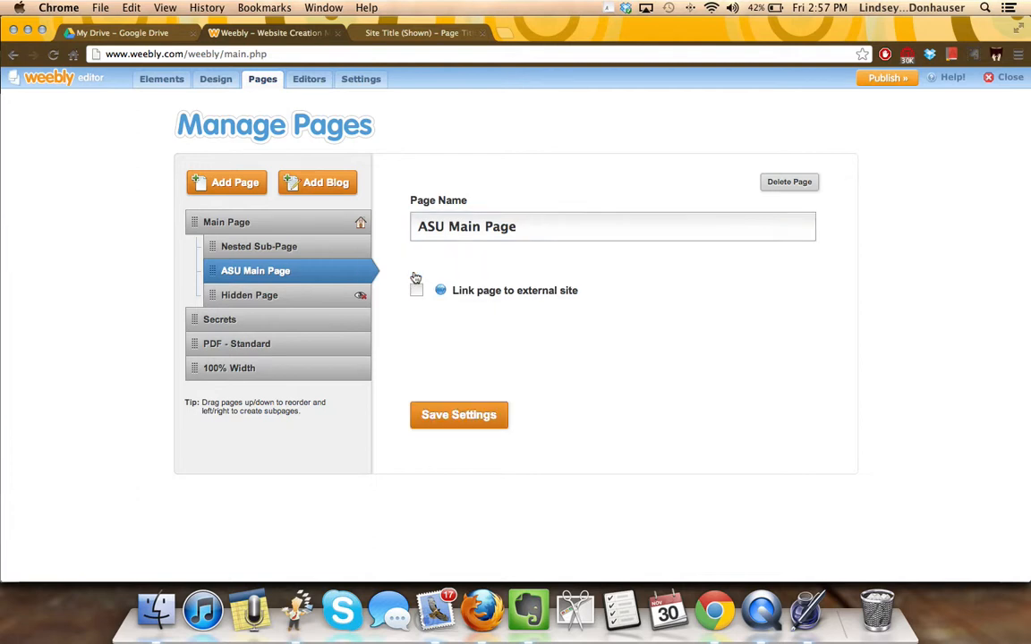
left_click(415, 290)
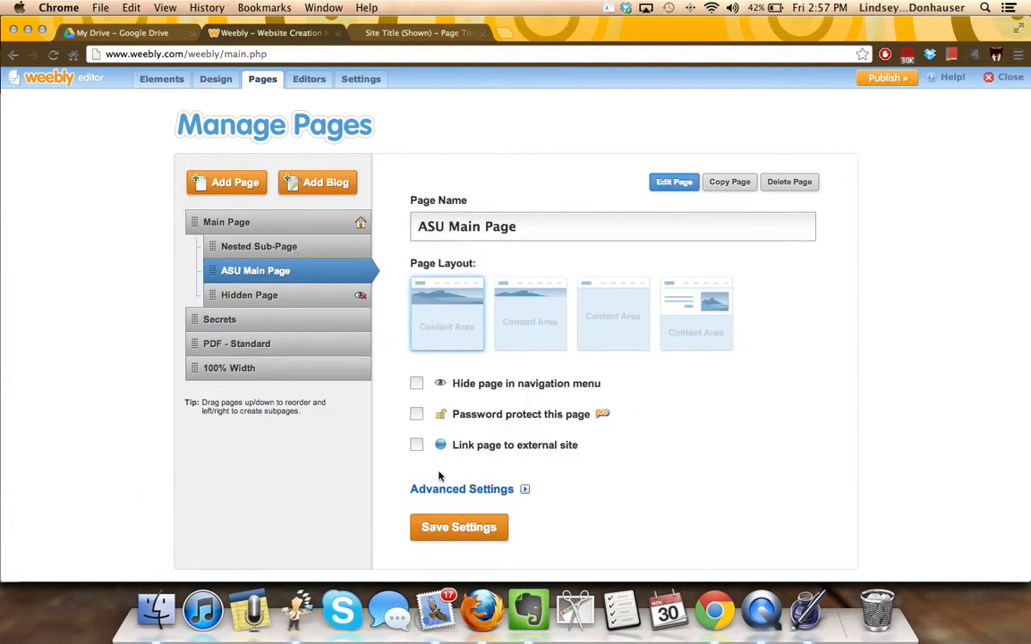
left_click(415, 444)
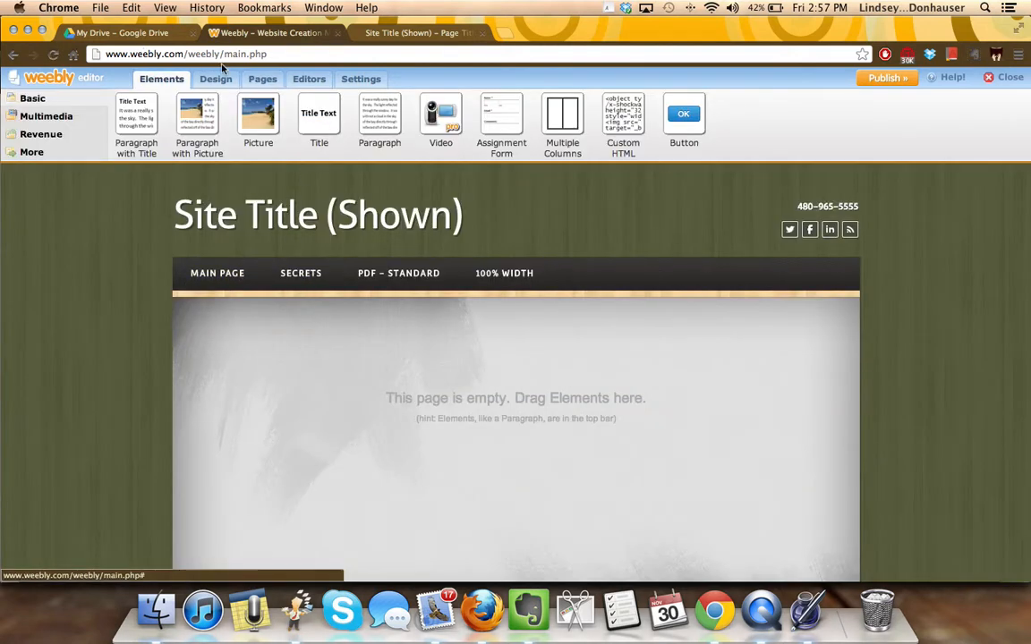
- Keep Hidden Page set to 'Hide page in navigation menu'
left_click(261, 79)
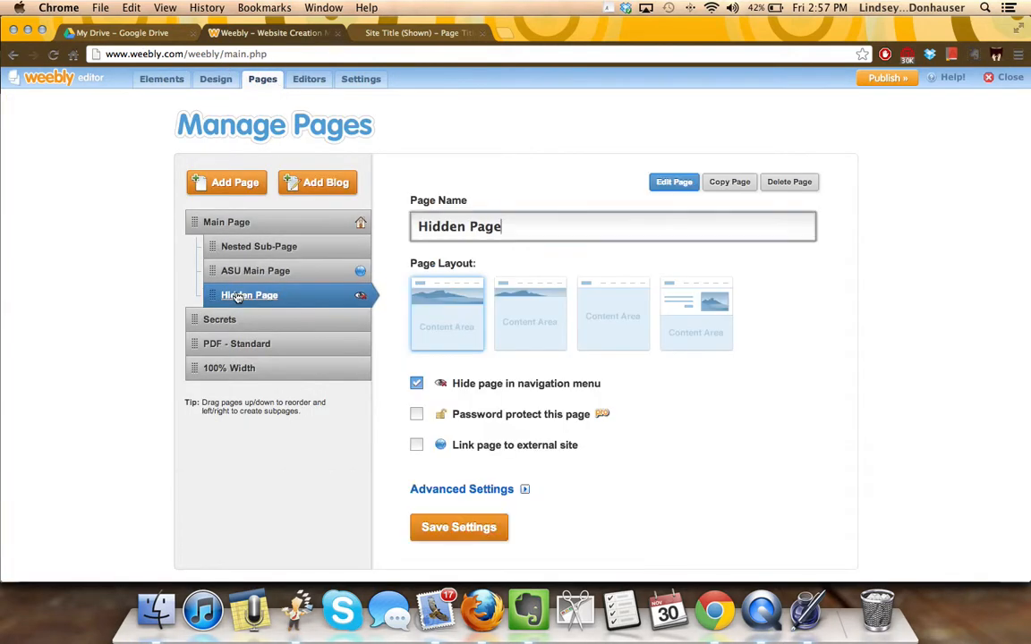
left_click(416, 383)
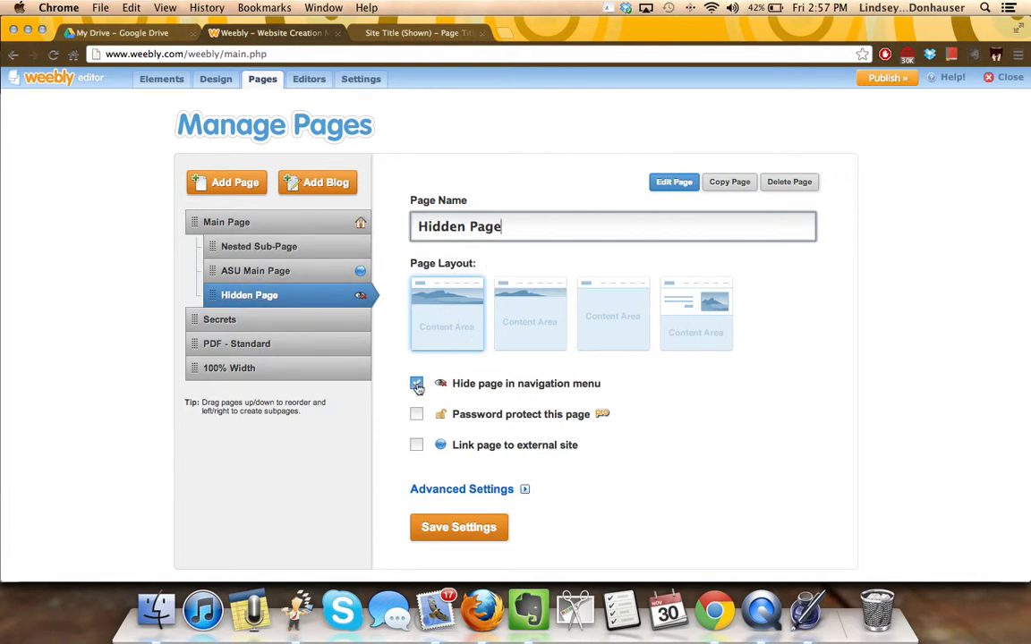
left_click(416, 383)
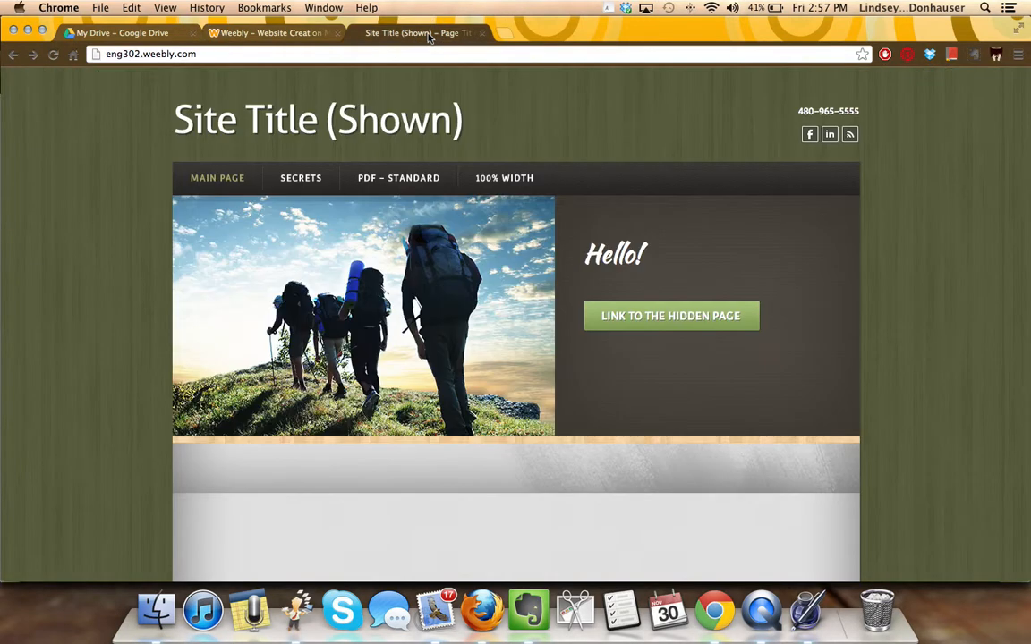
mouse_move(193, 153)
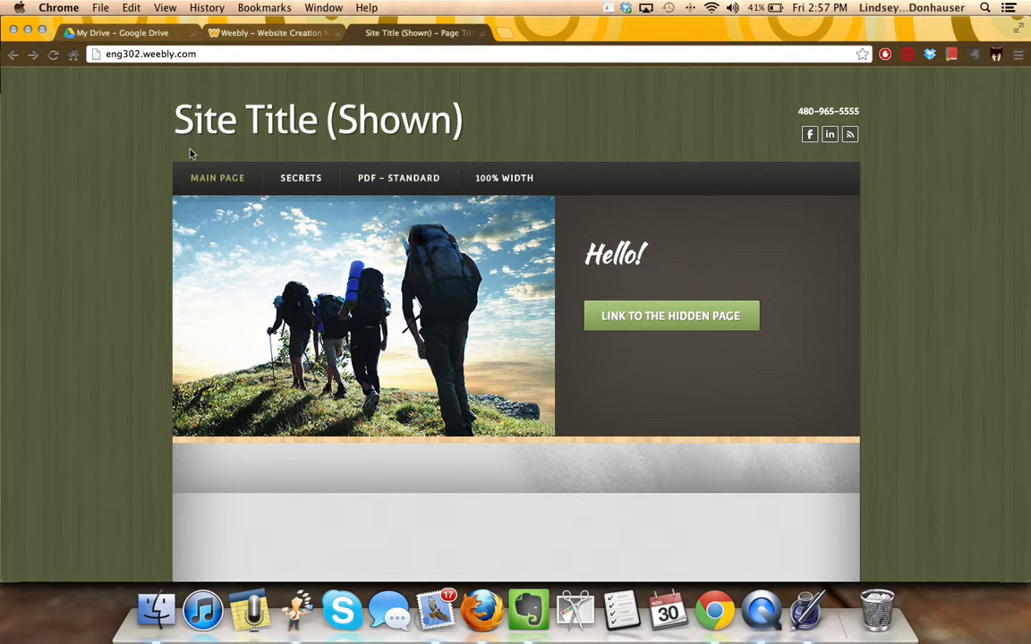
mouse_move(802, 278)
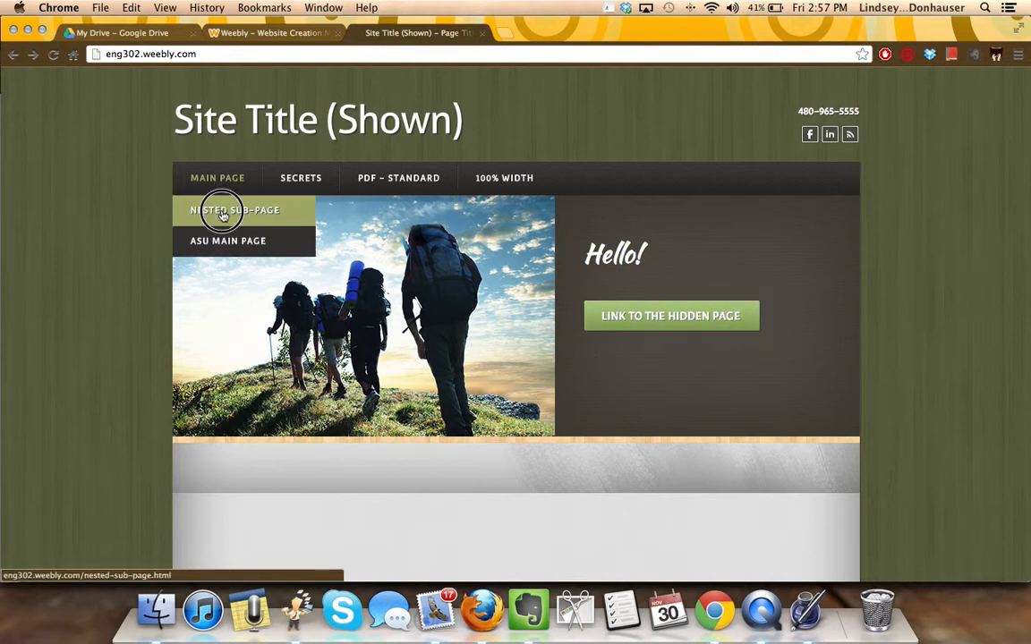
- Visit Nested Sub-Page from Main Page's dropdown on the live site, then return home
left_click(235, 210)
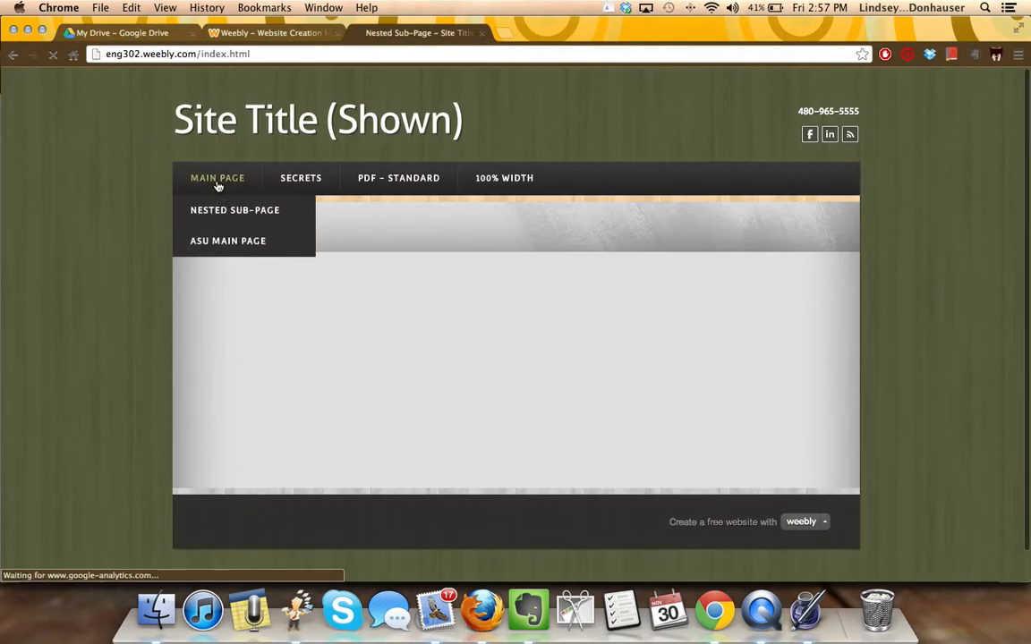
left_click(216, 177)
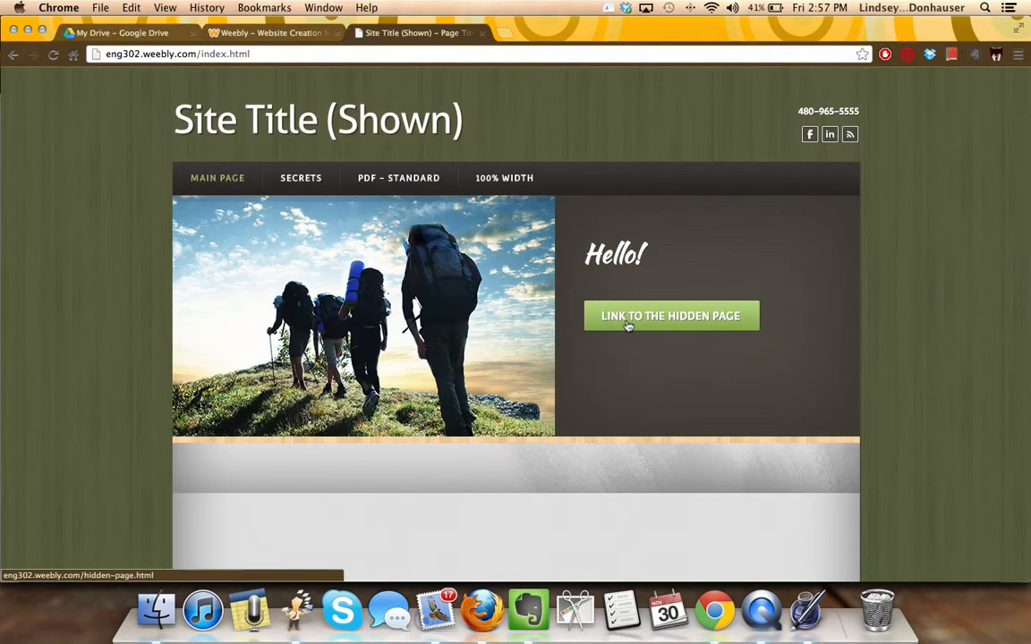
- Follow the home page's 'Link to the hidden page' and come back to the main page
left_click(669, 315)
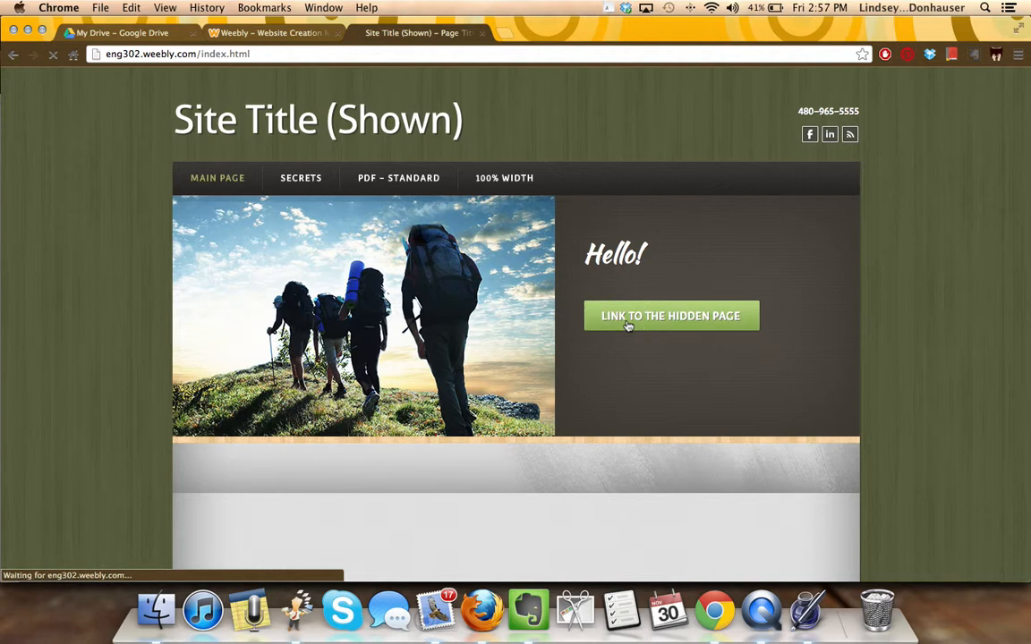
left_click(669, 315)
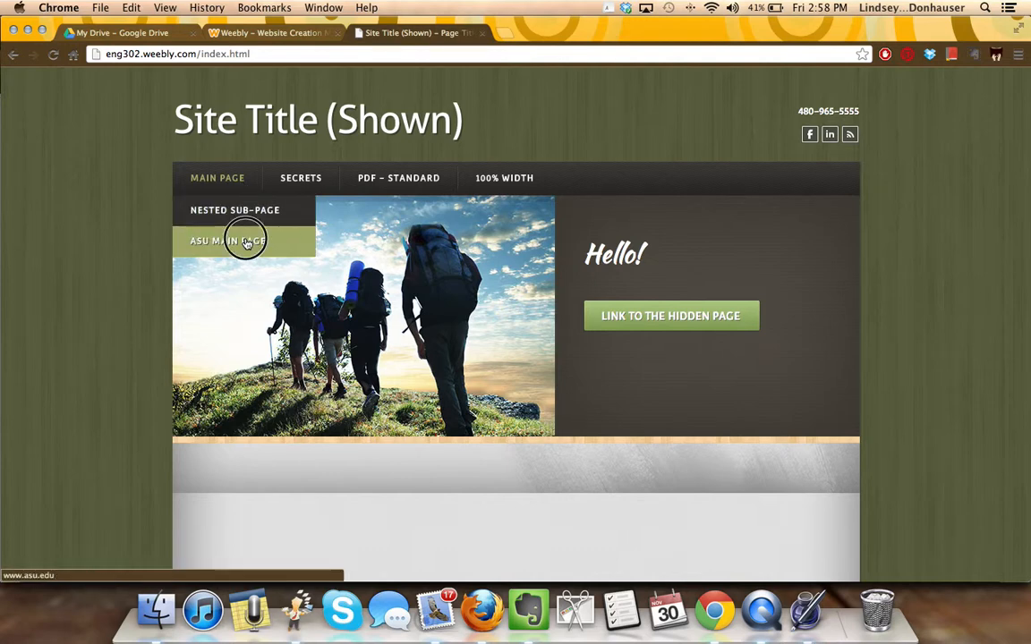
- Open ASU Main Page from the site menu, then return to Weebly's Pages manager
left_click(226, 240)
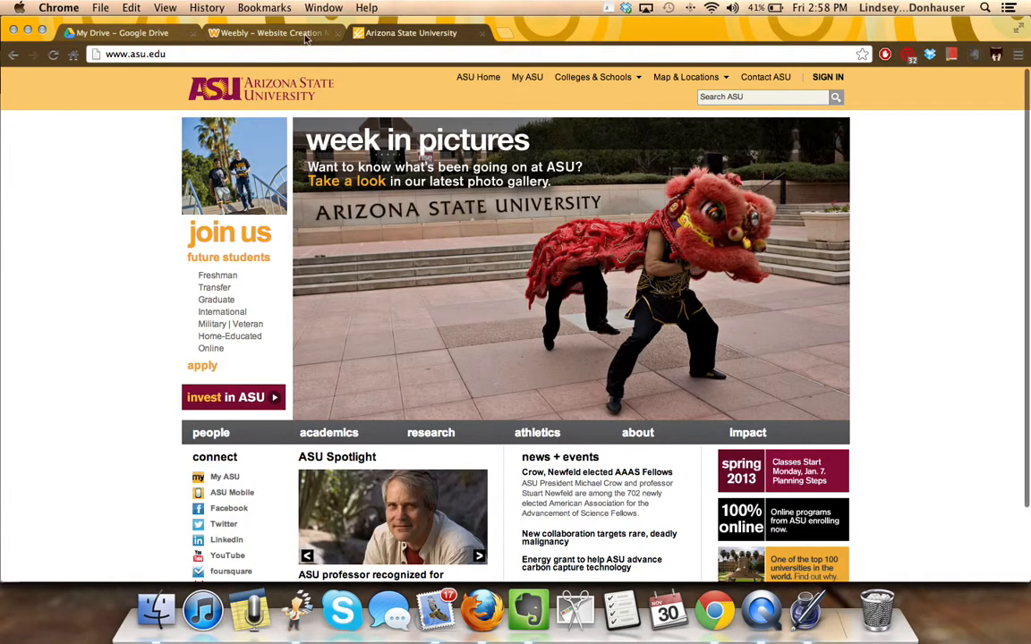
left_click(268, 32)
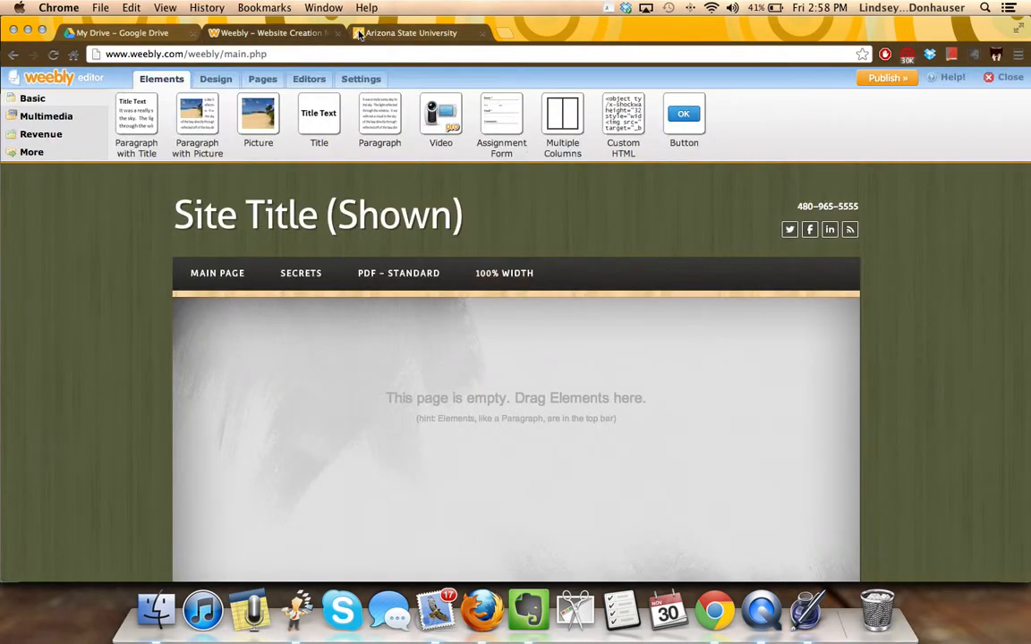
mouse_move(411, 32)
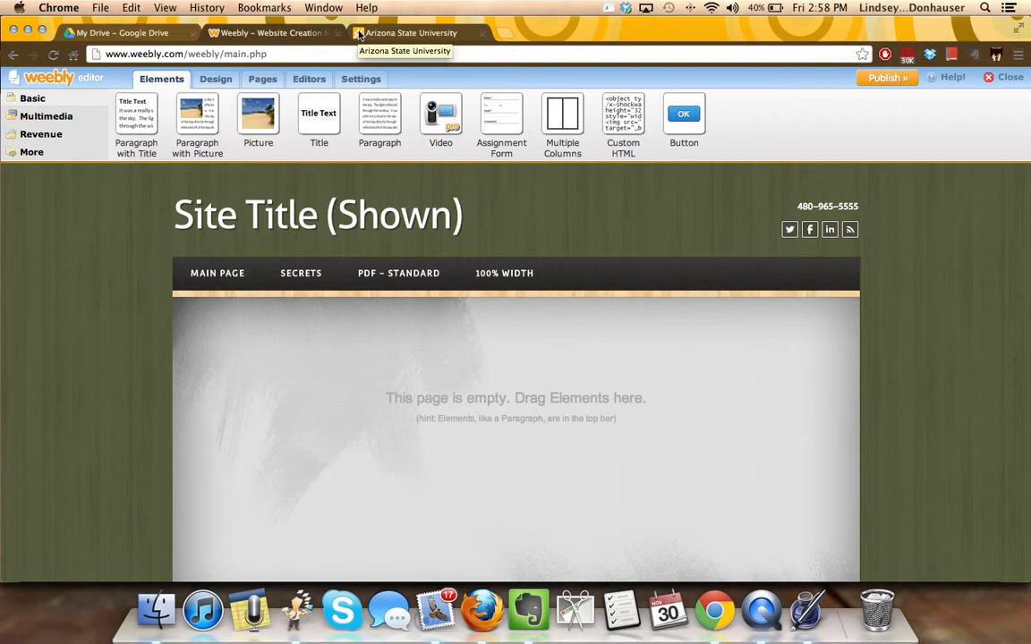
left_click(261, 79)
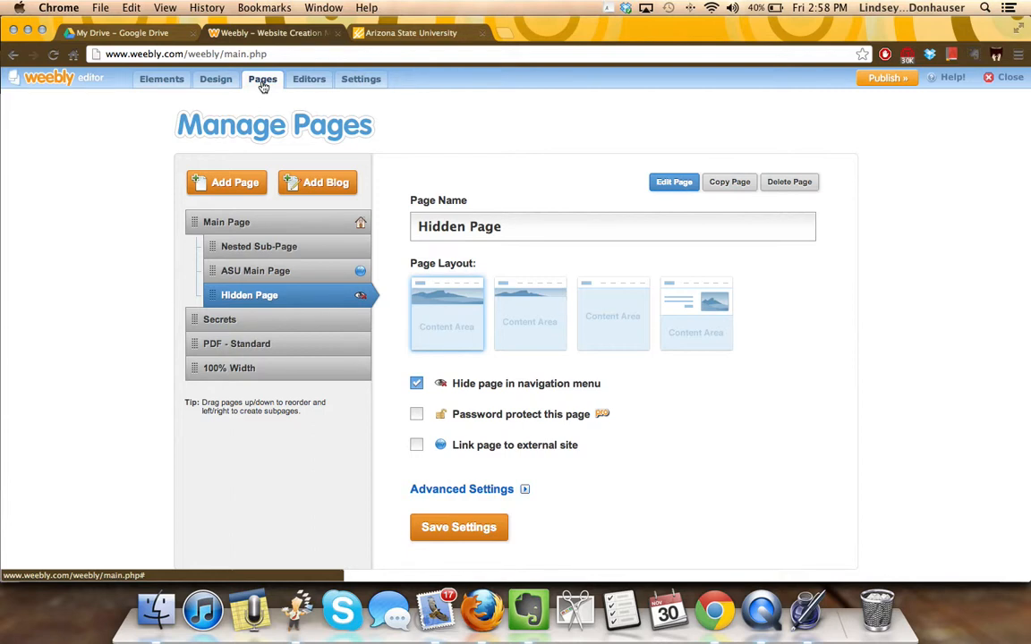
mouse_move(862, 497)
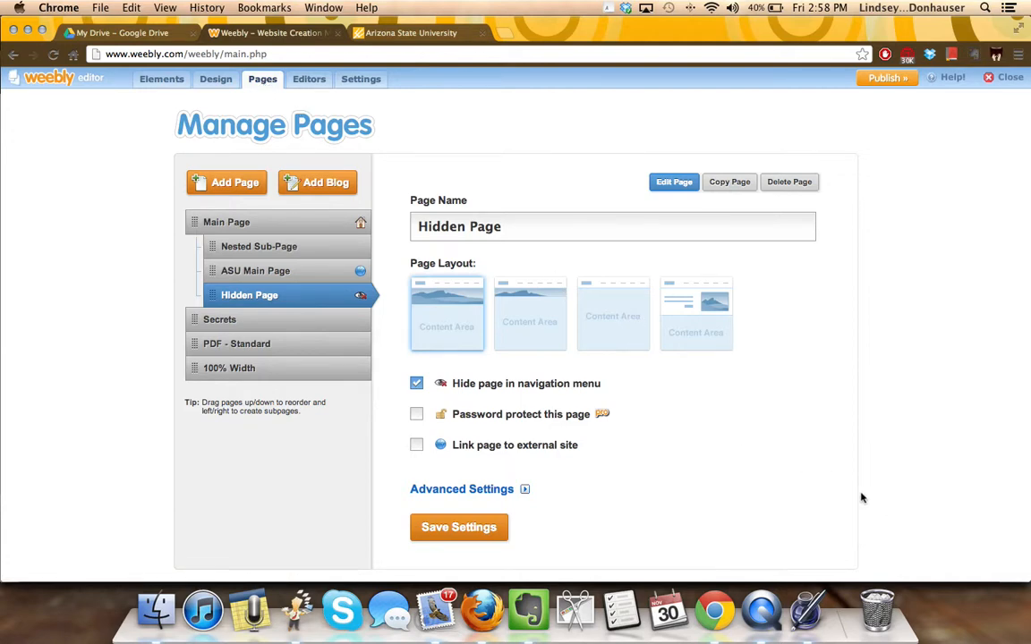